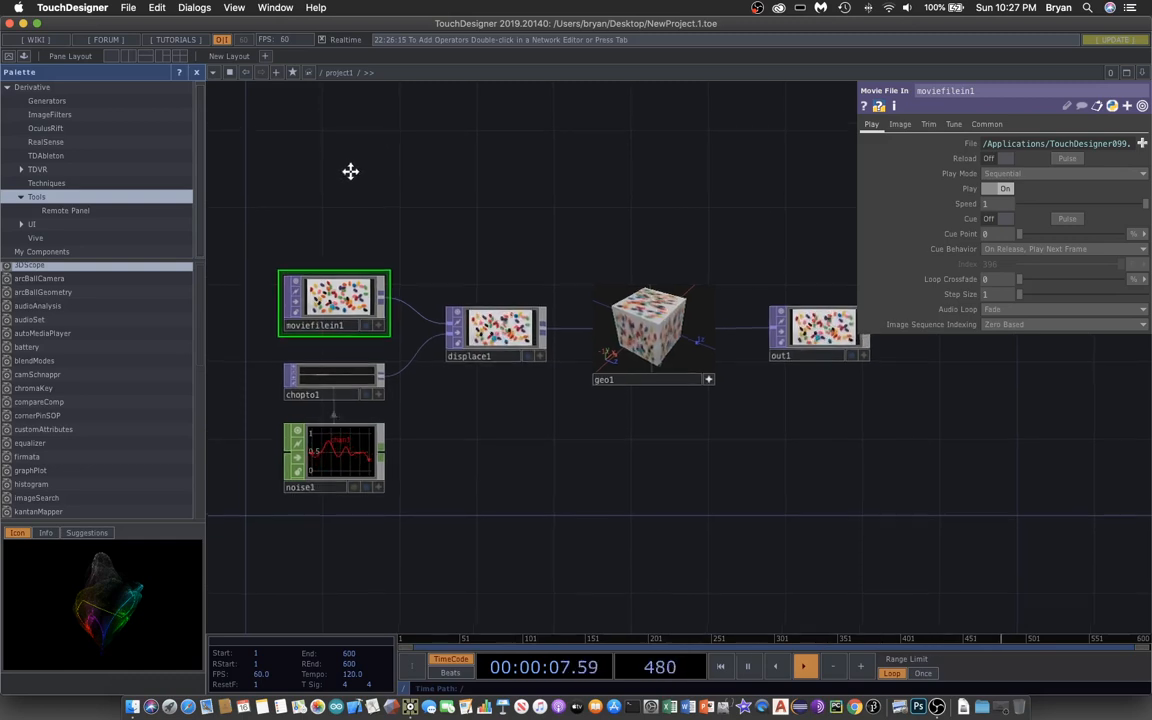
Step: Delete the starter operators leaving only out1, then begin creating a new project folder
click(196, 72)
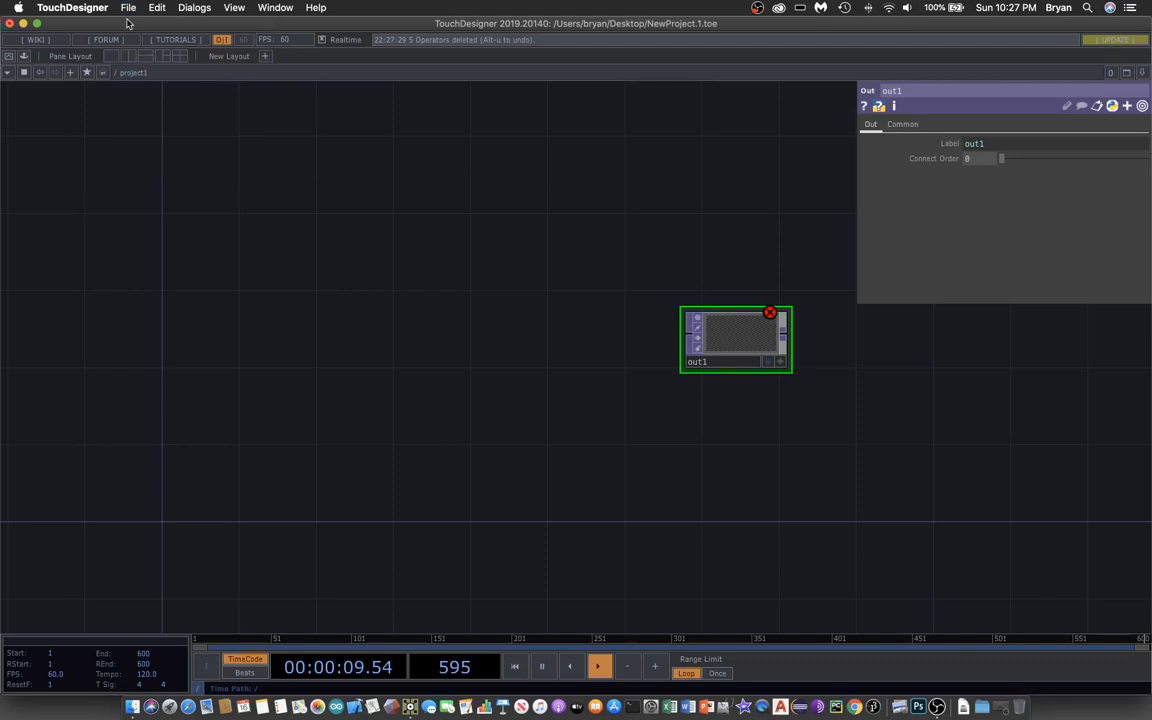
click(128, 7)
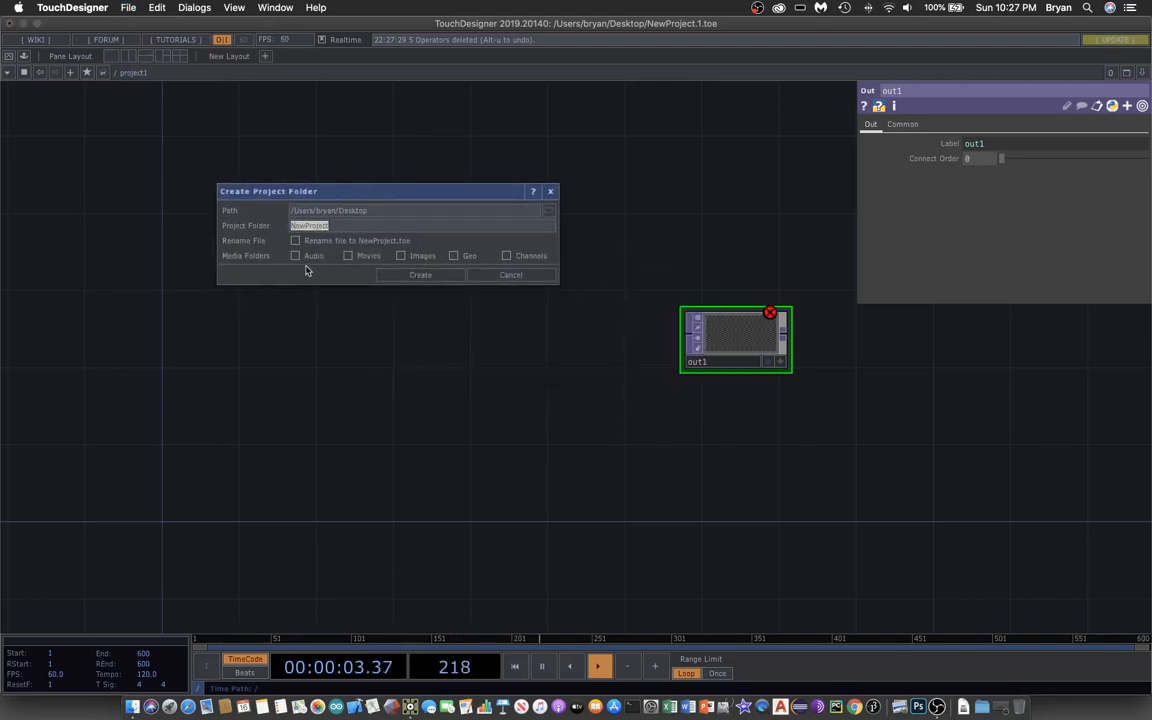
Step: Create project folder MouseMove001 with Rename File and Movies folder enabled
text(MouseMove01)
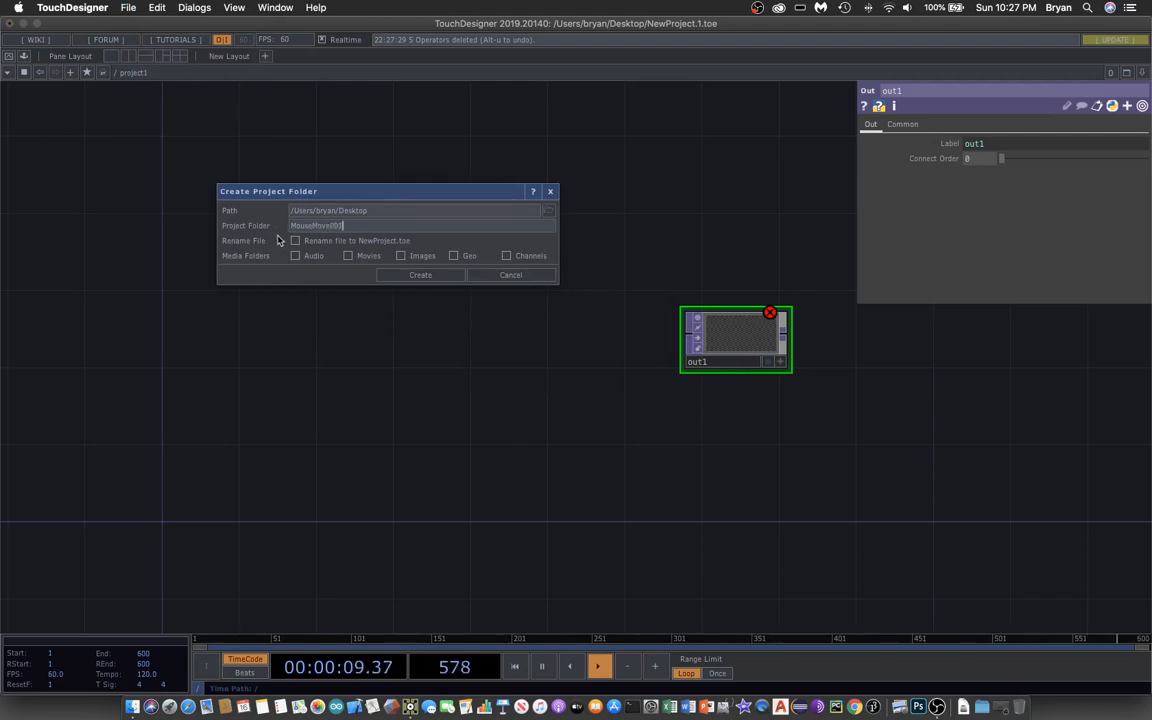
click(295, 240)
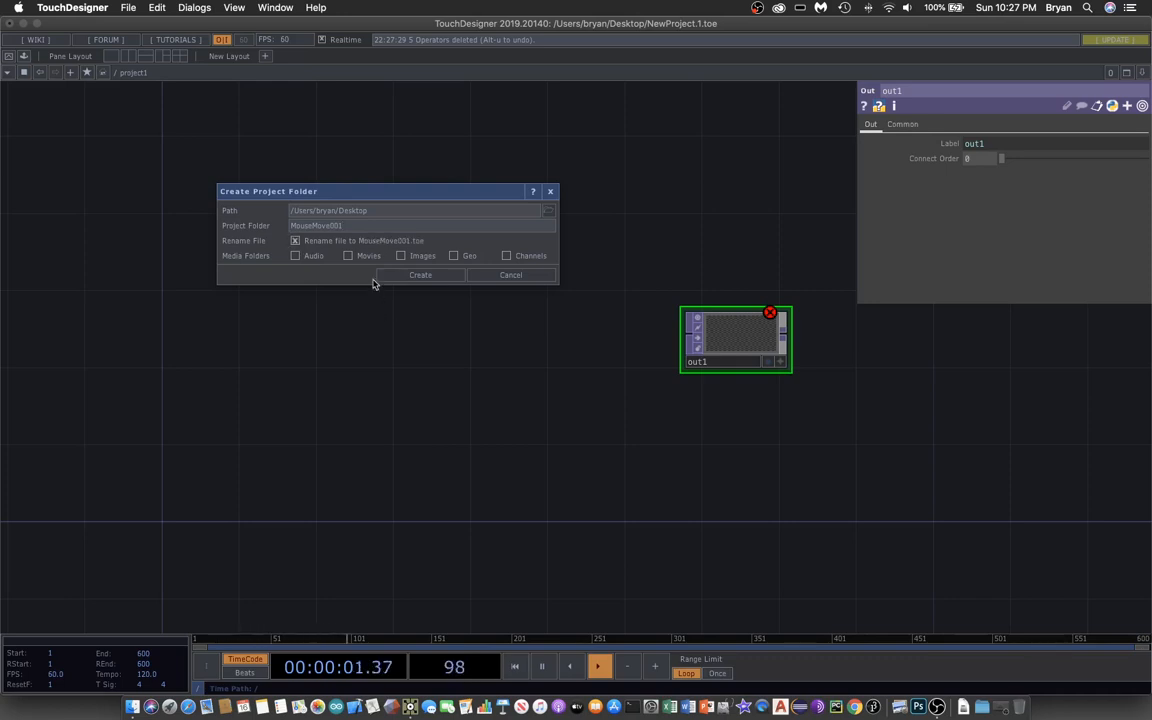
click(348, 256)
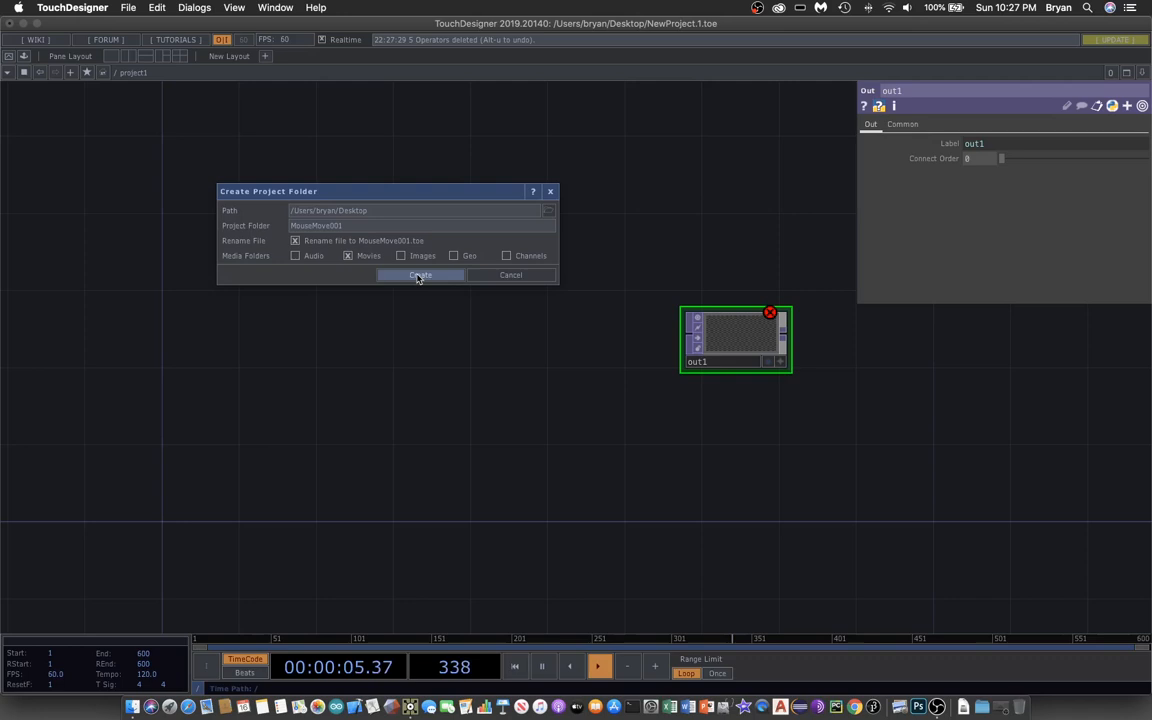
click(419, 275)
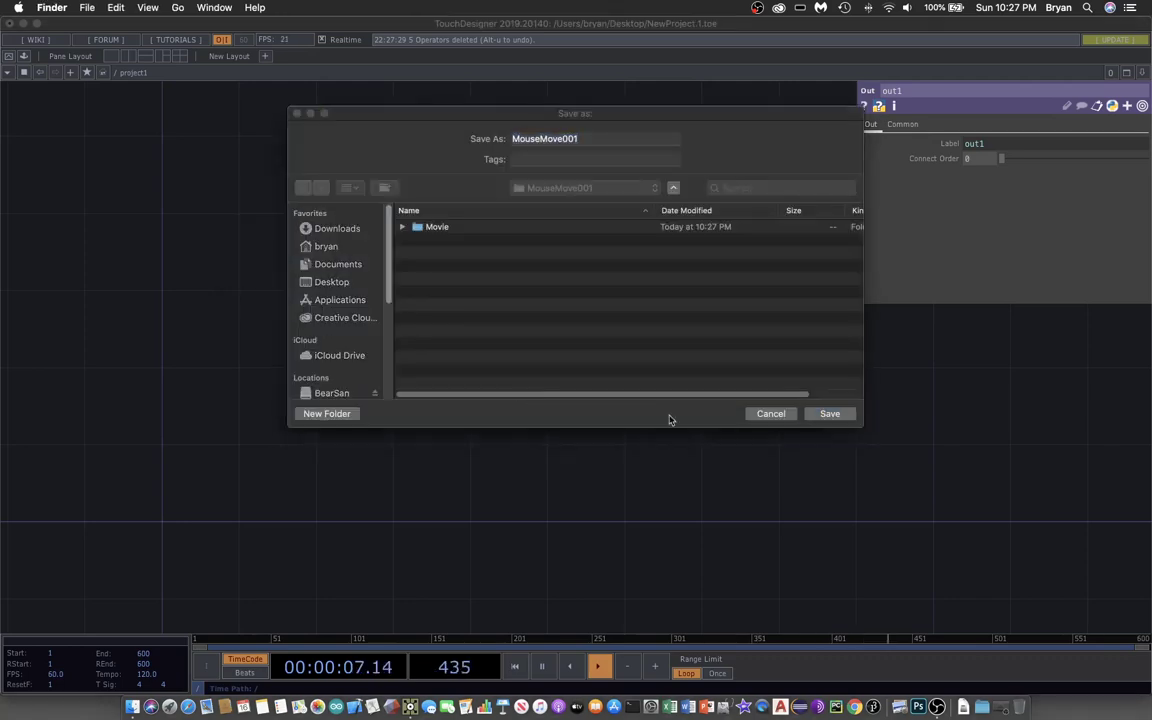
Step: Save MouseMove001.toe into the new folder and open its Movie subfolder in Finder
click(829, 413)
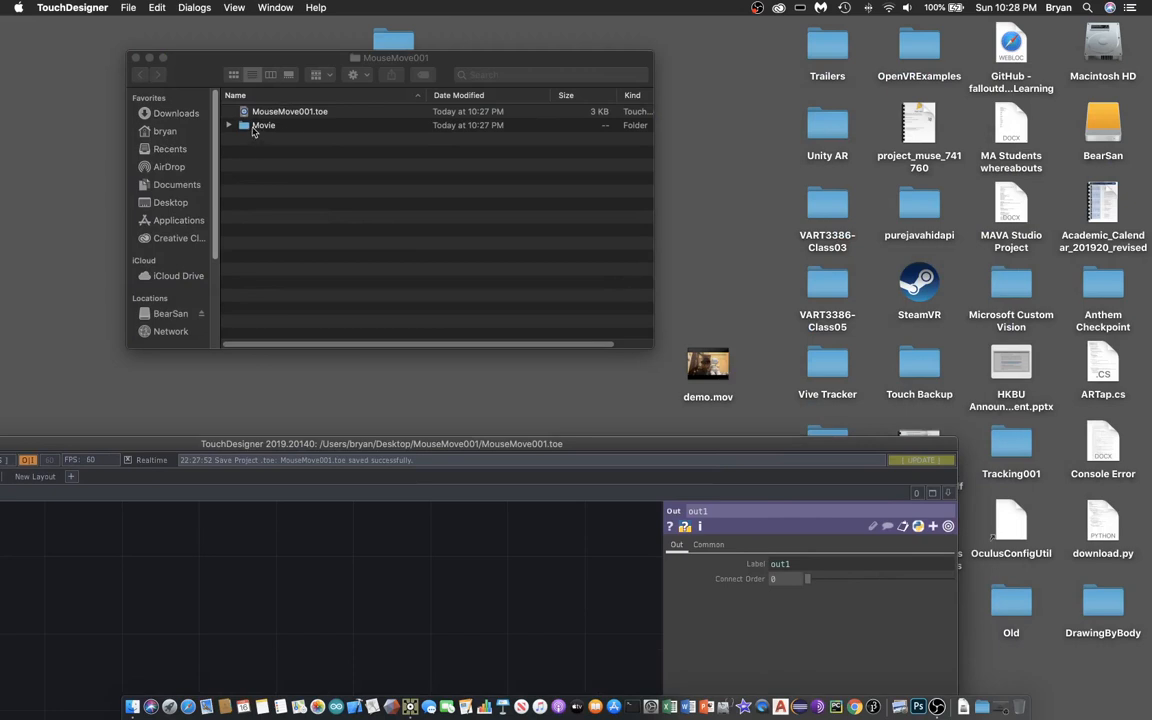
double_click(263, 125)
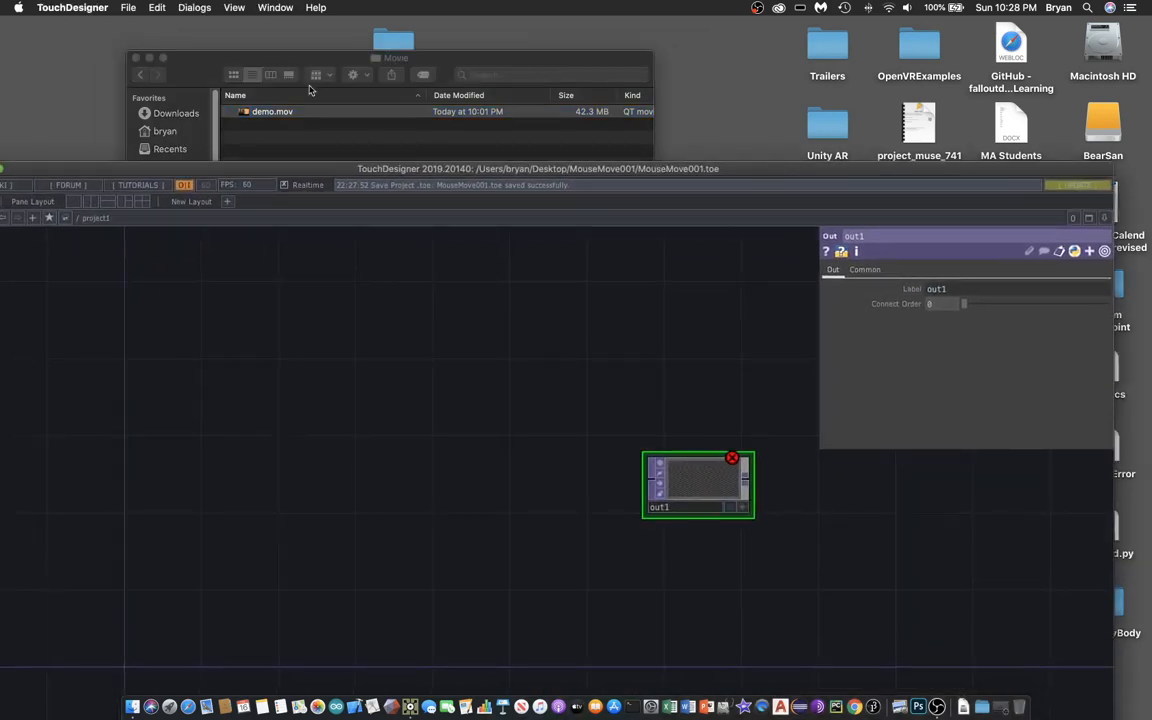
Step: Drag demo.mov from Finder into the network as a Movie File In operator
drag(272, 111, 251, 400)
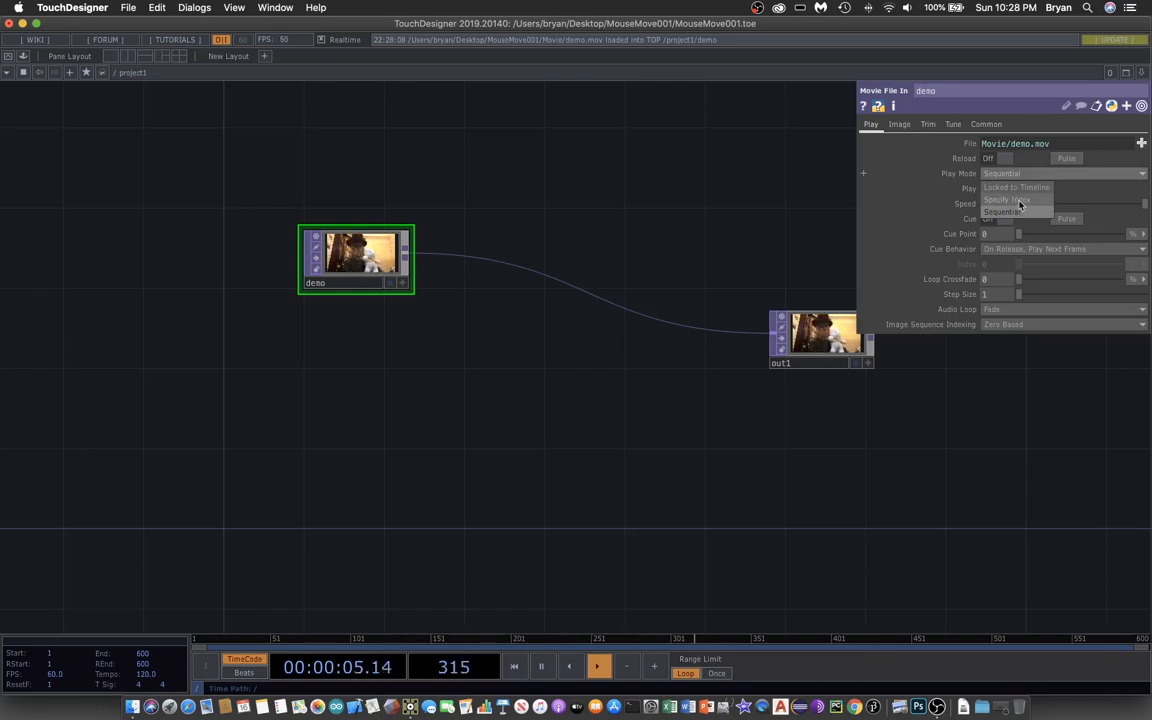
Step: Set demo's Play Mode to Specify Index with the index unit as Fraction, then save
click(1006, 199)
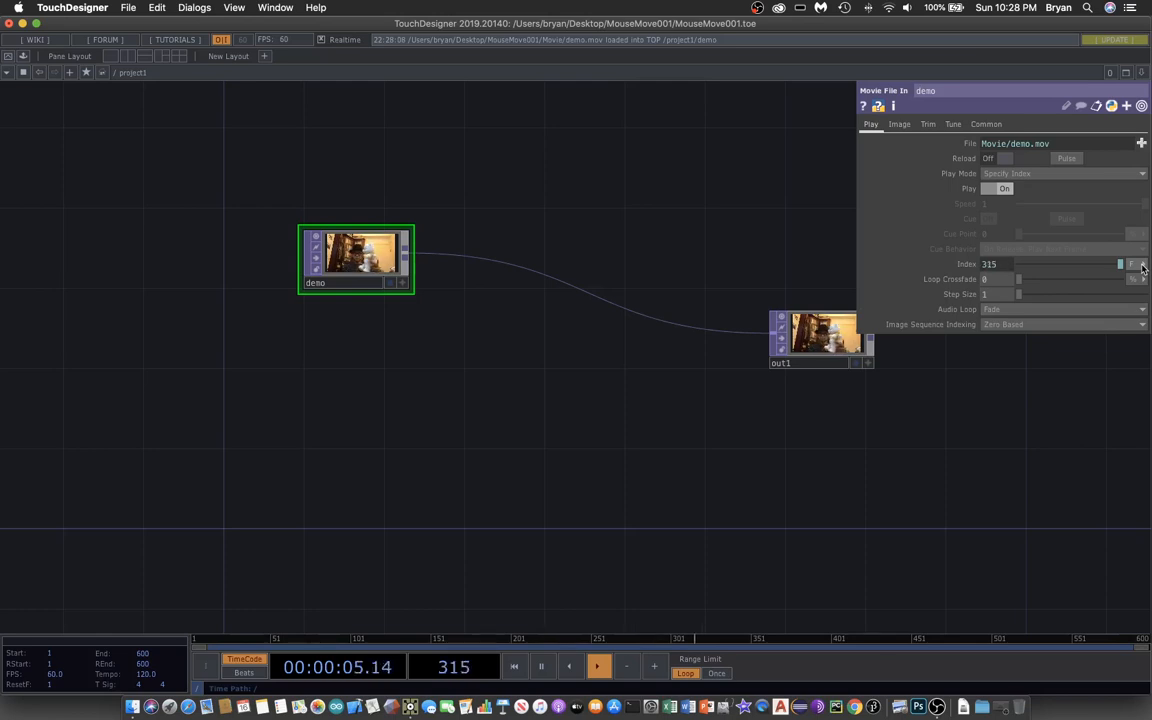
click(1141, 264)
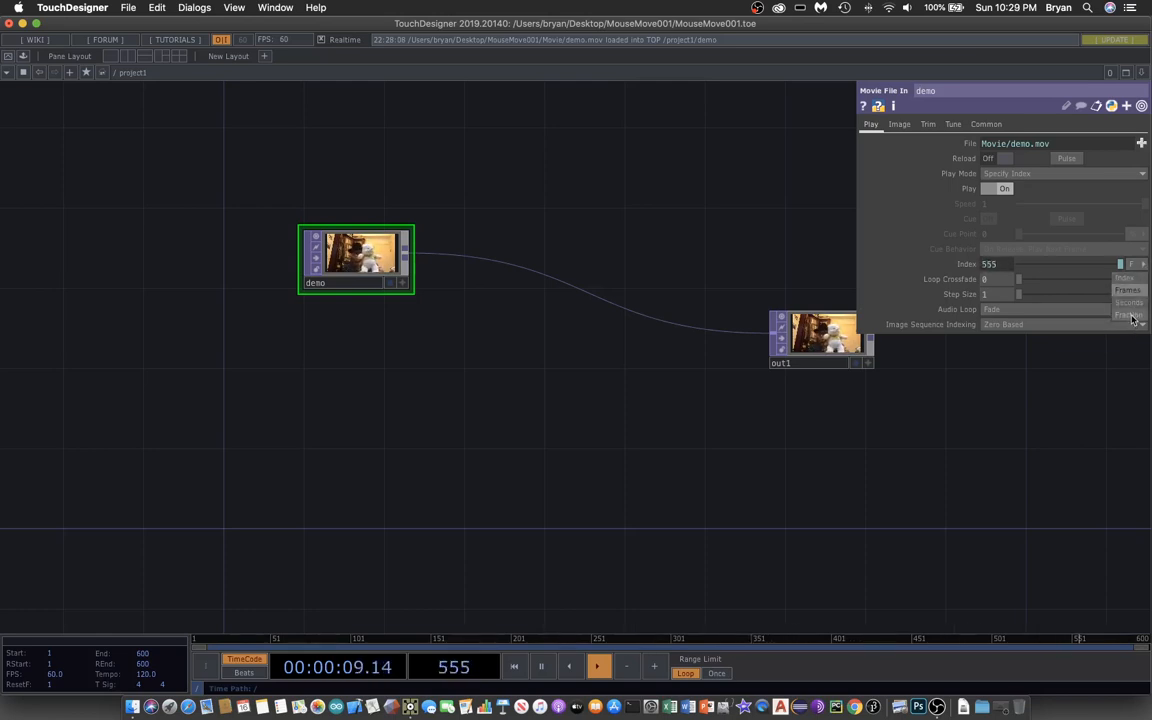
click(1128, 315)
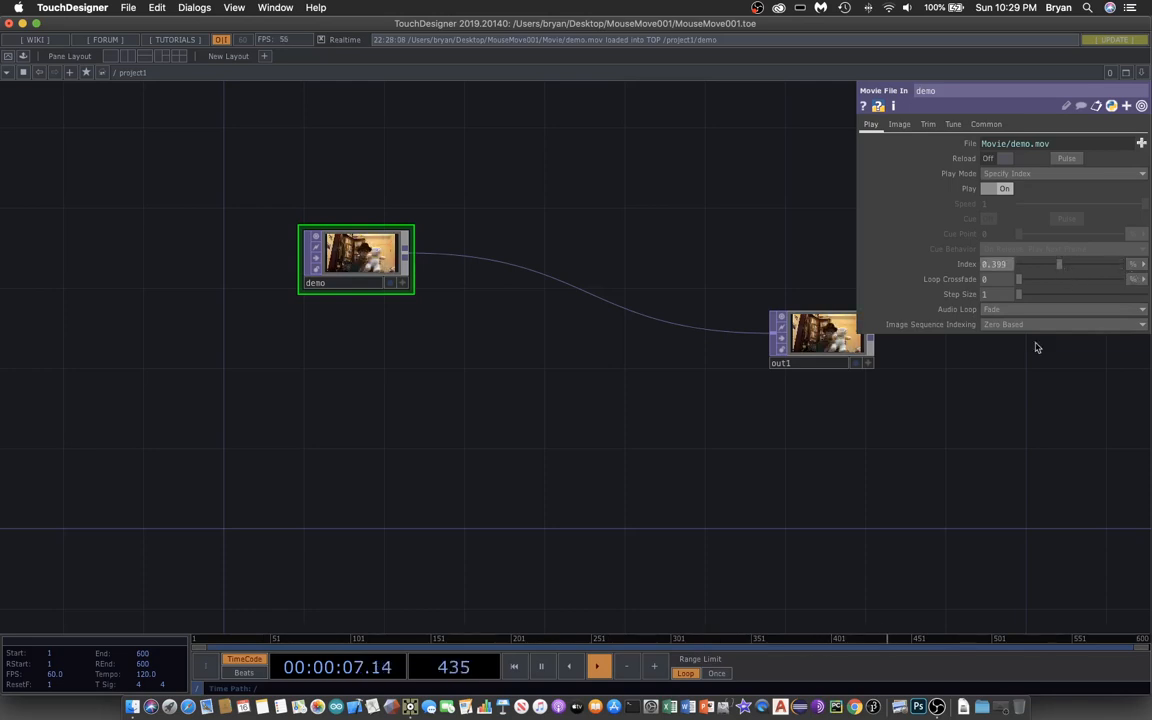
click(128, 7)
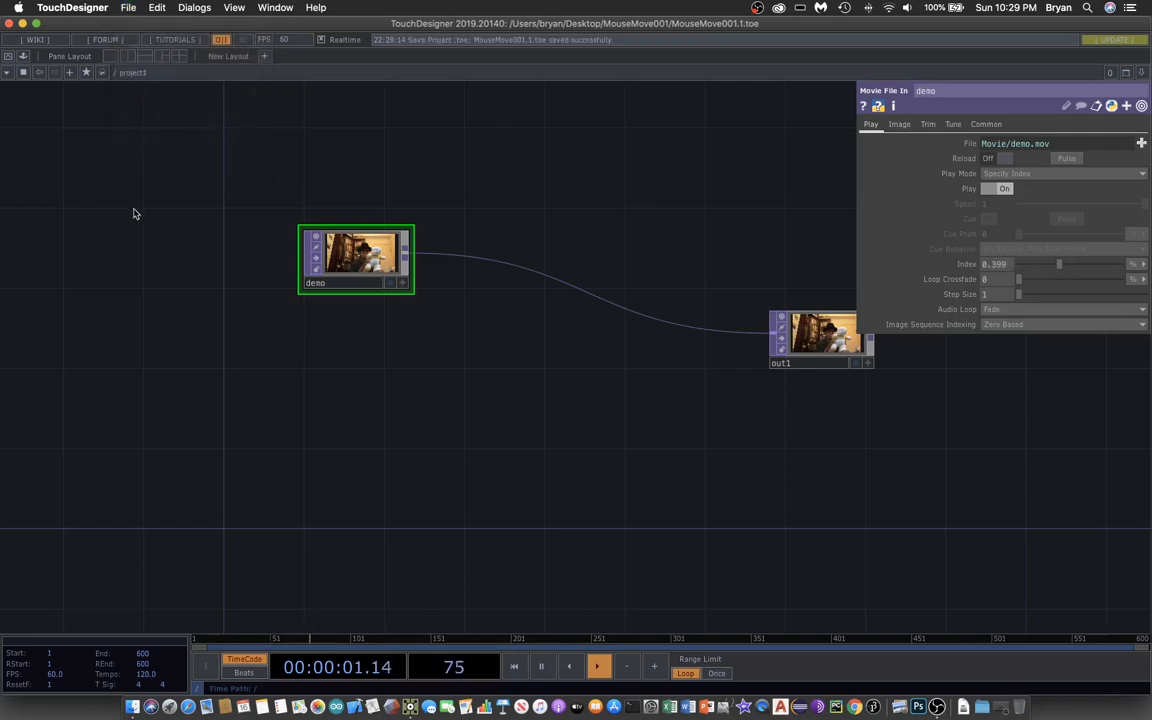
mouse_move(931, 346)
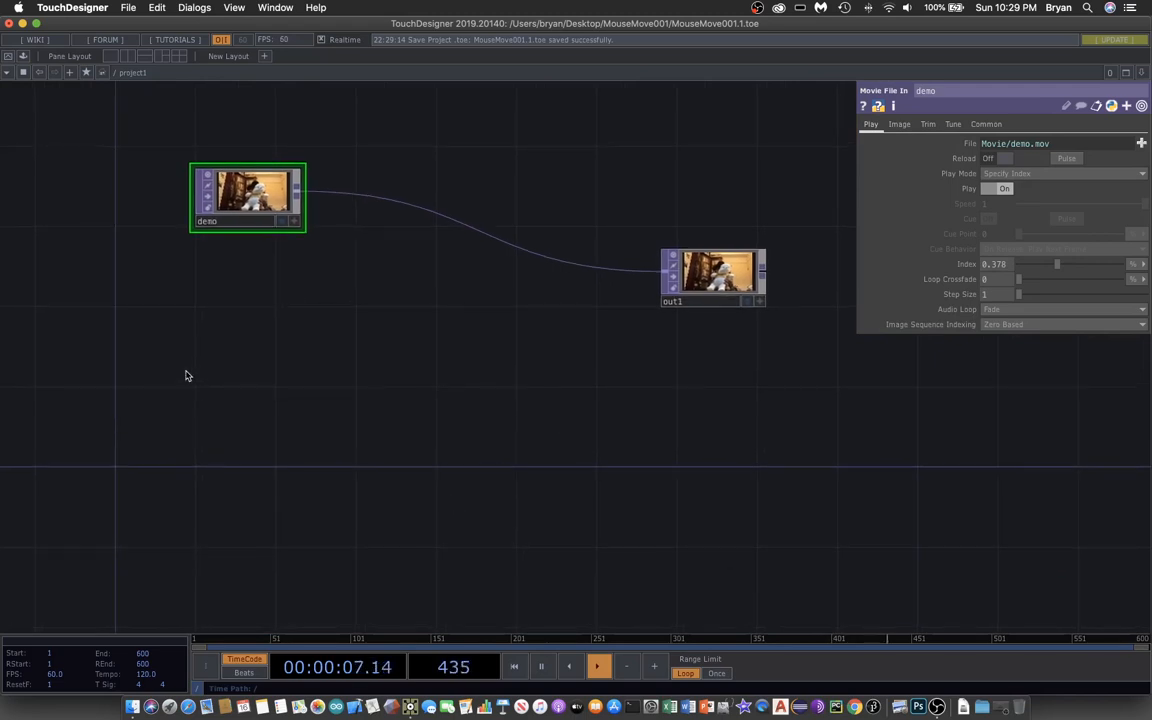
Step: Add a Mouse In CHOP and a Math CHOP, wiring mousein1 into math1
double_click(185, 375)
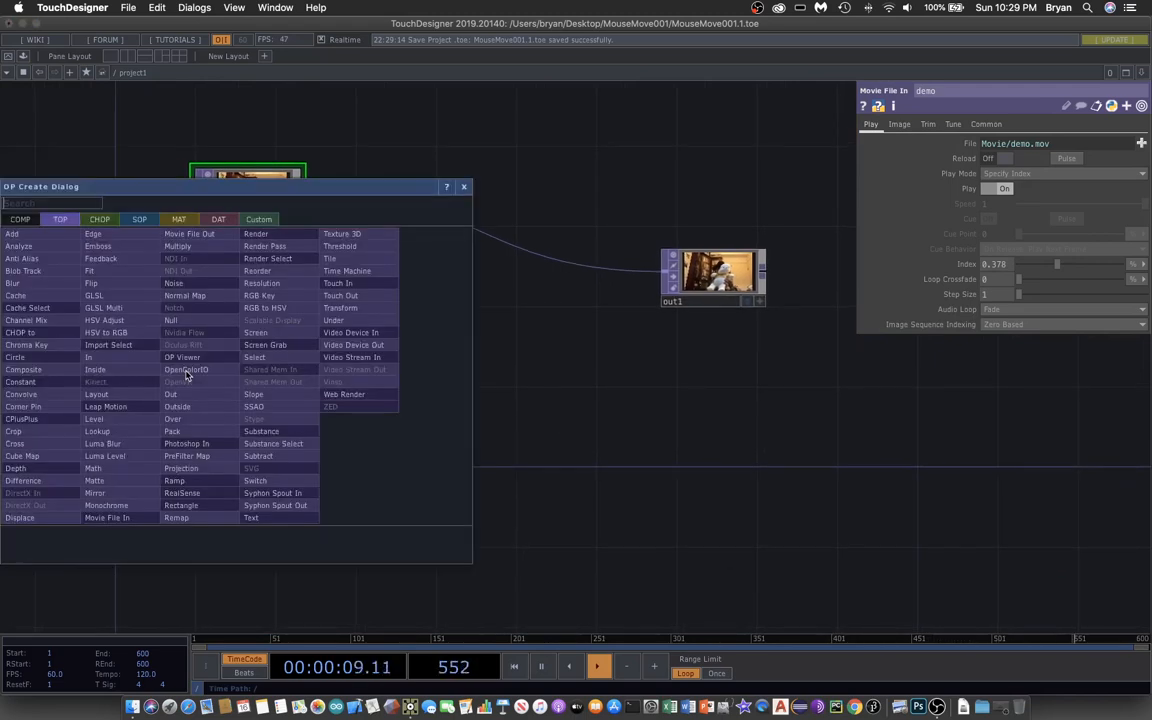
click(99, 219)
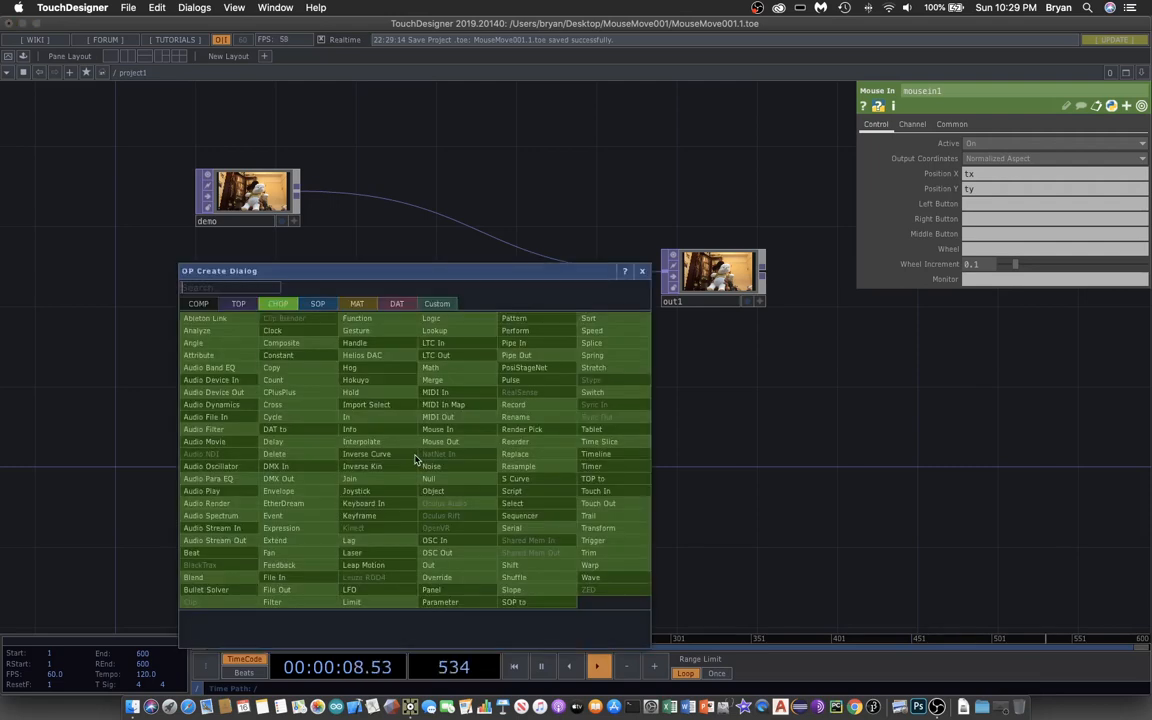
click(437, 429)
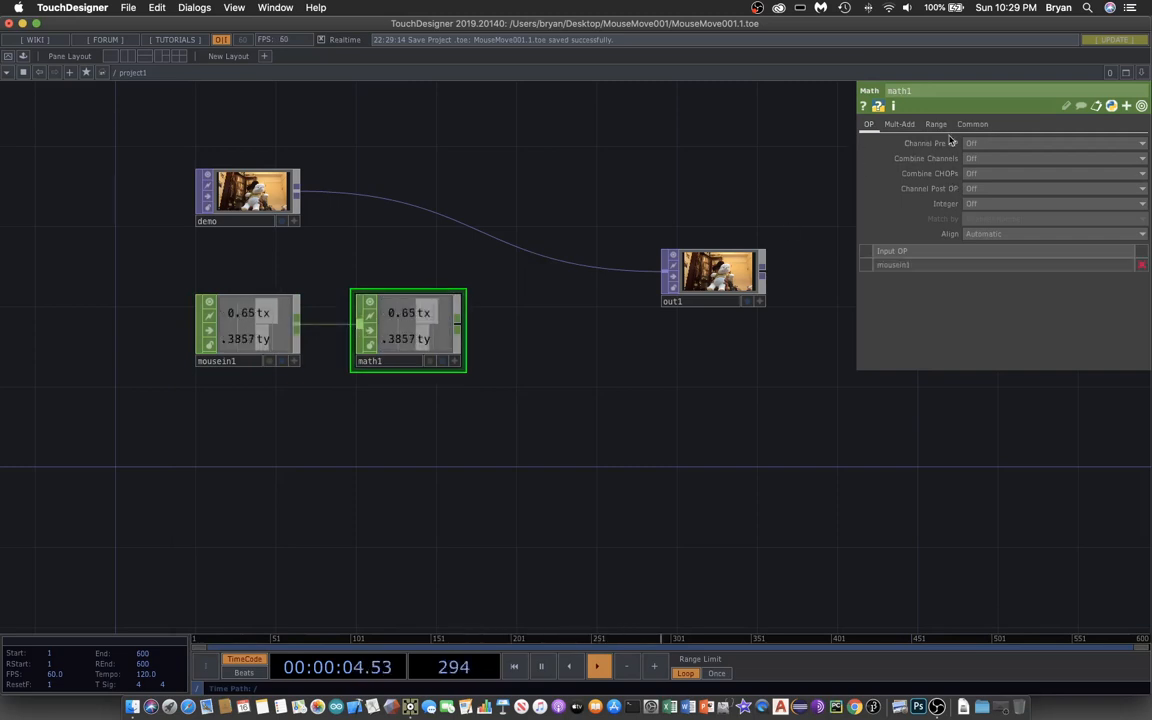
Step: On math1's Range page remap From Range -1, 1 into To Range 0, 1
click(935, 123)
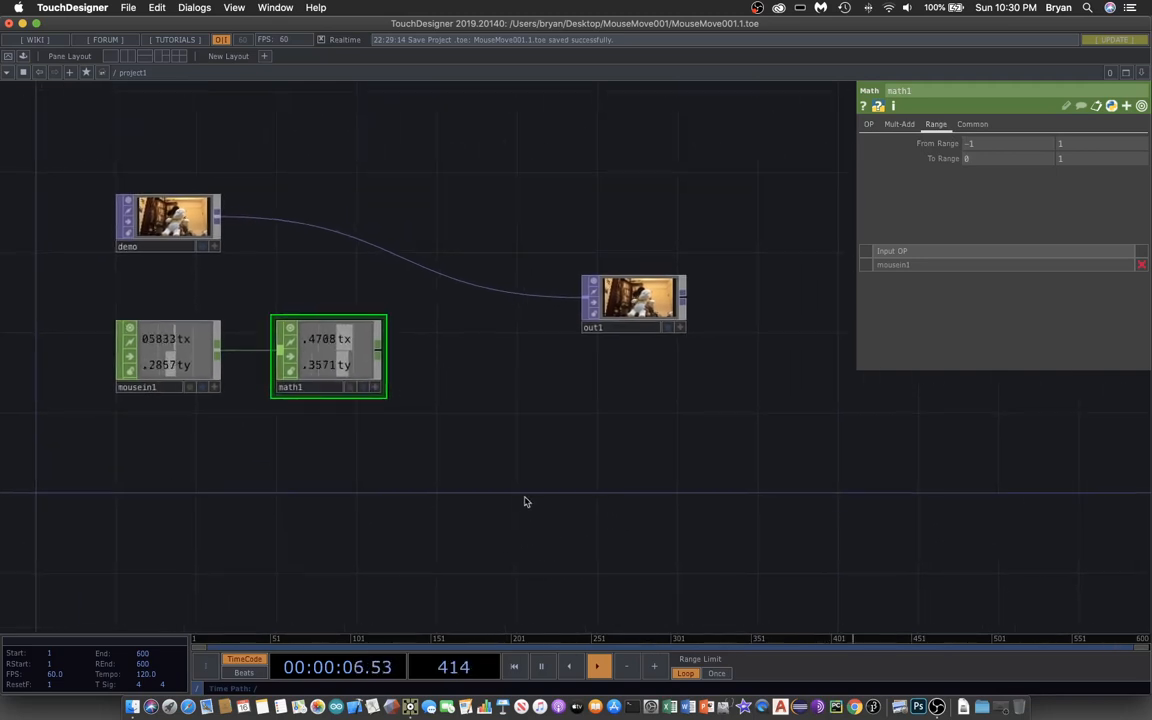
click(131, 72)
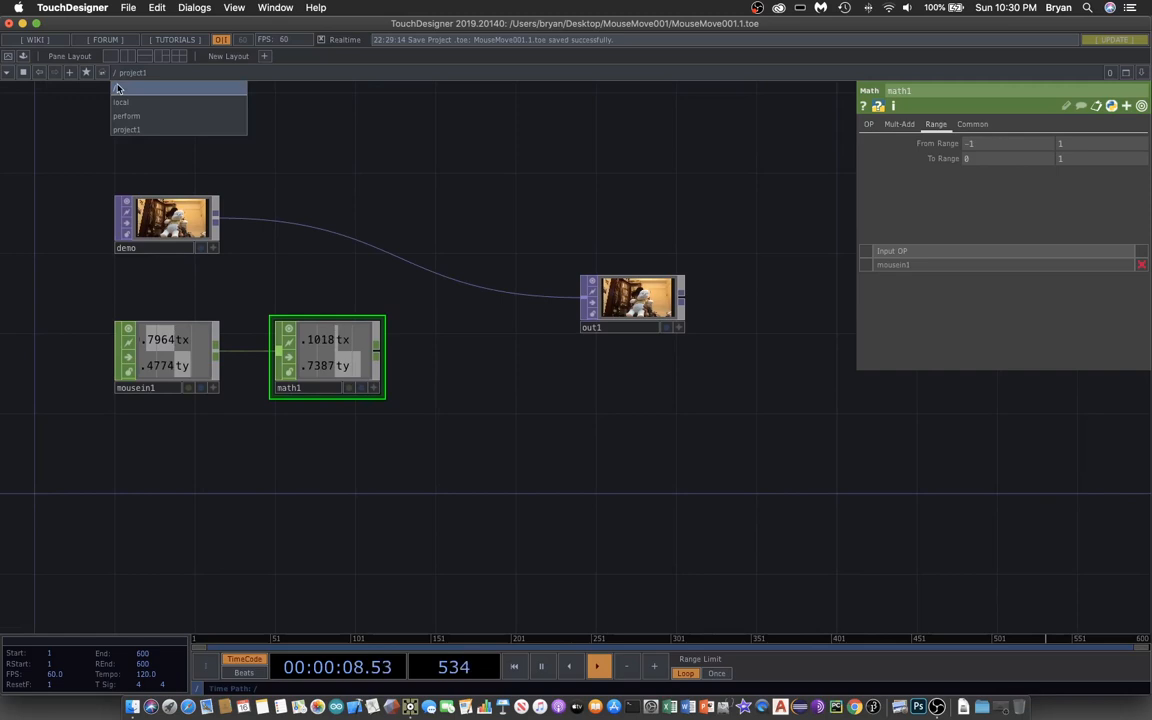
Step: At the root network, set the perform window's Opening Size to Fill
click(126, 129)
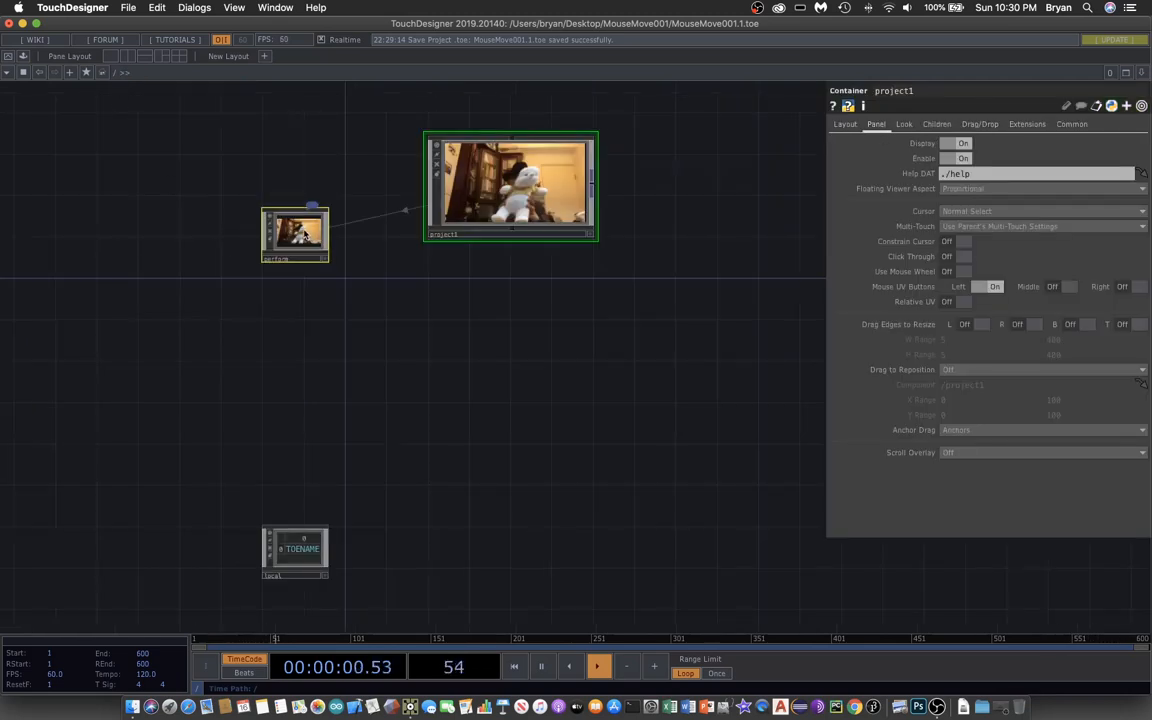
click(295, 235)
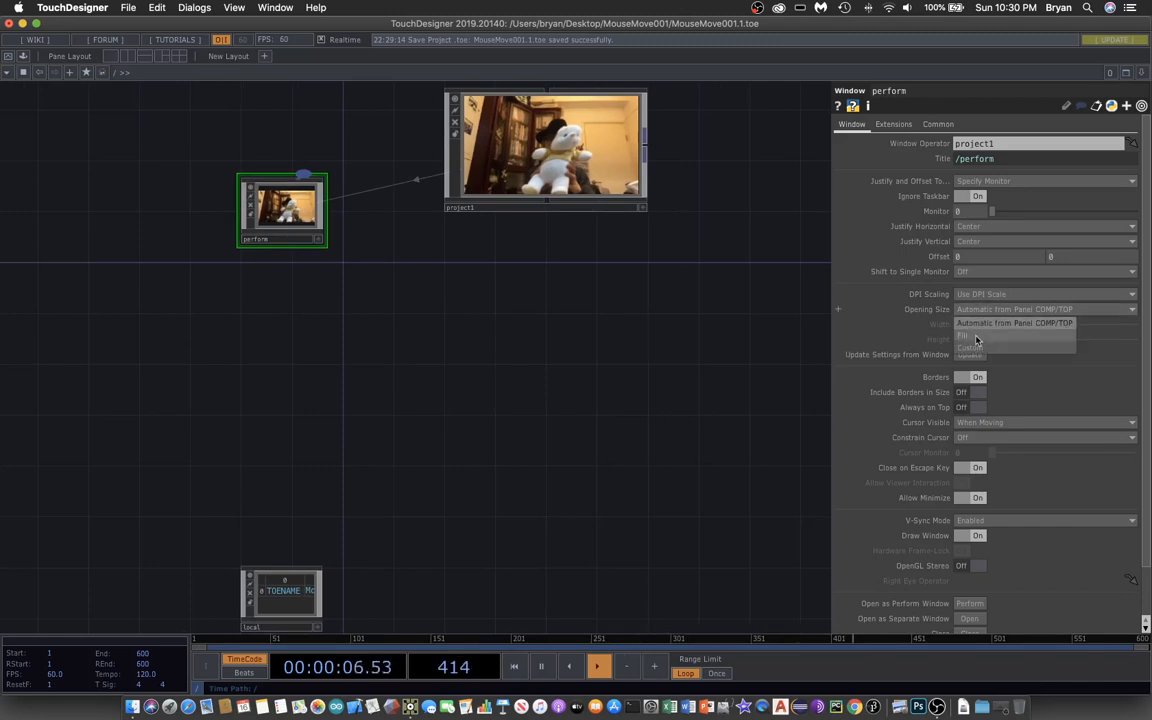
click(963, 336)
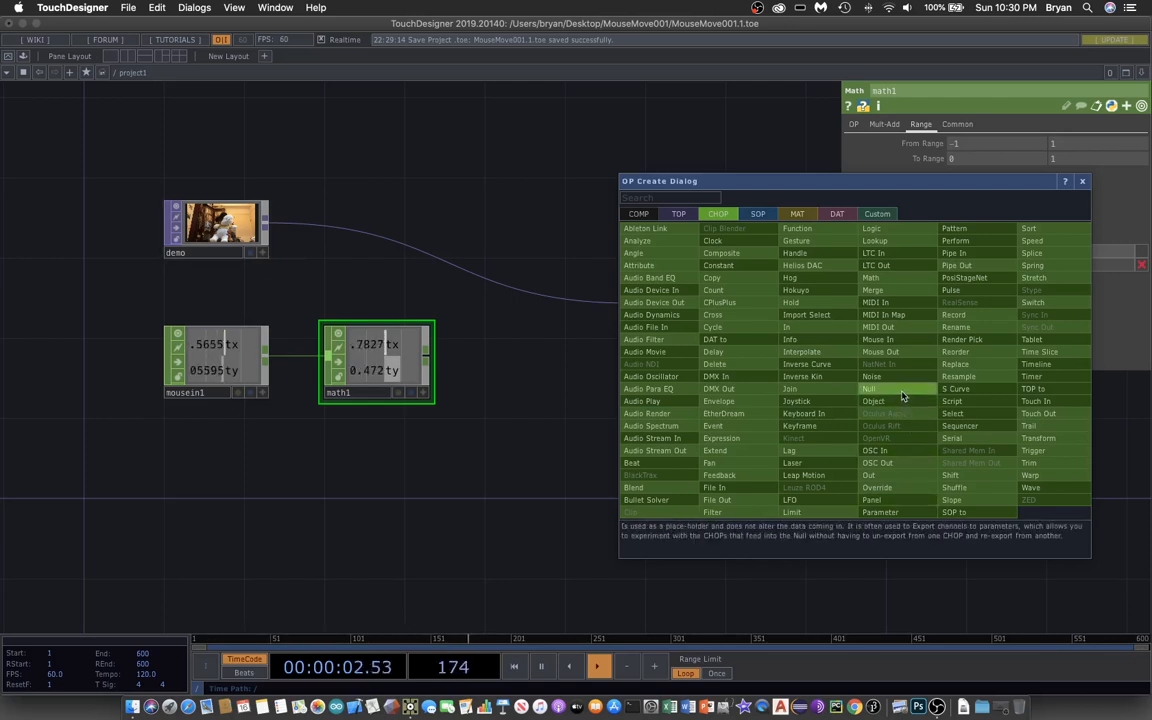
Step: Add a Null CHOP null1 after math1 carrying the remapped mouse values
click(868, 389)
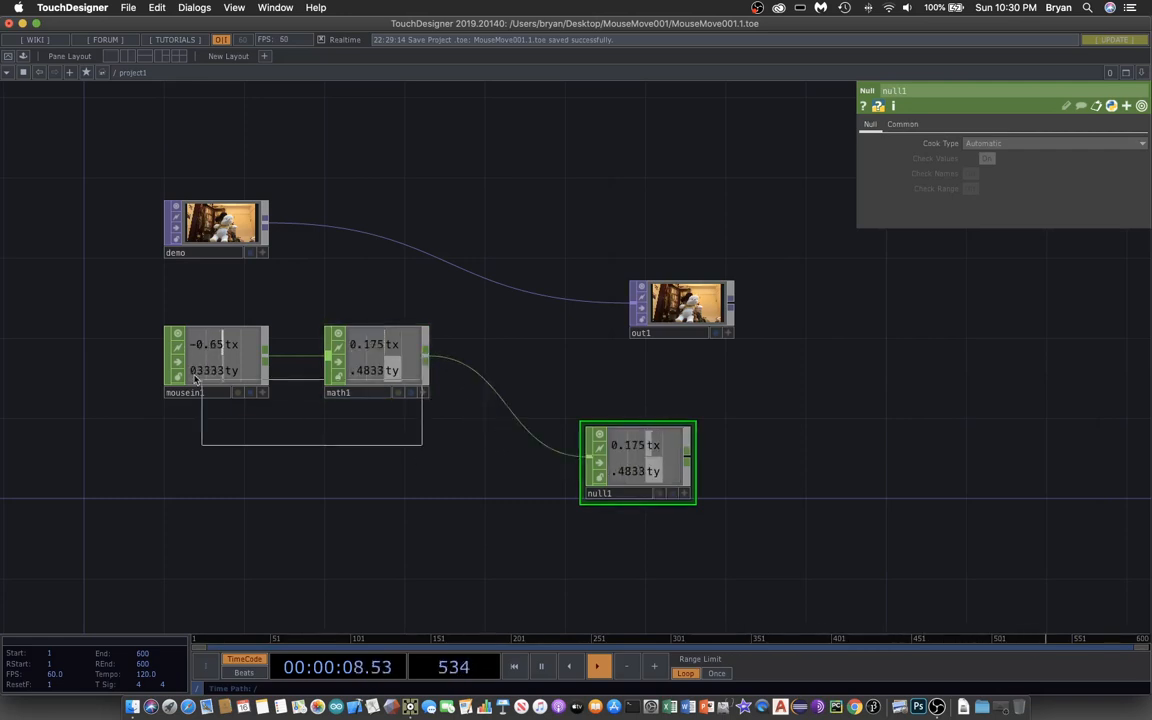
click(115, 400)
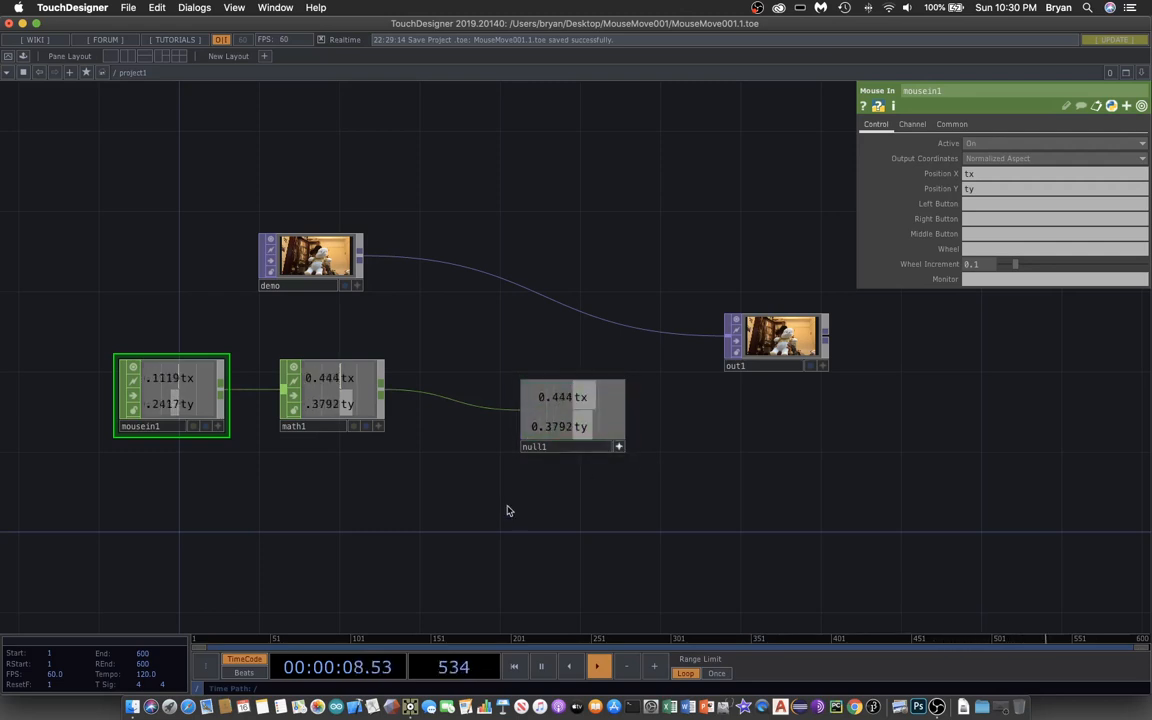
Step: Drive demo's Index by a CHOP reference to null1's tx channel, then save as MouseMove001.2
click(310, 260)
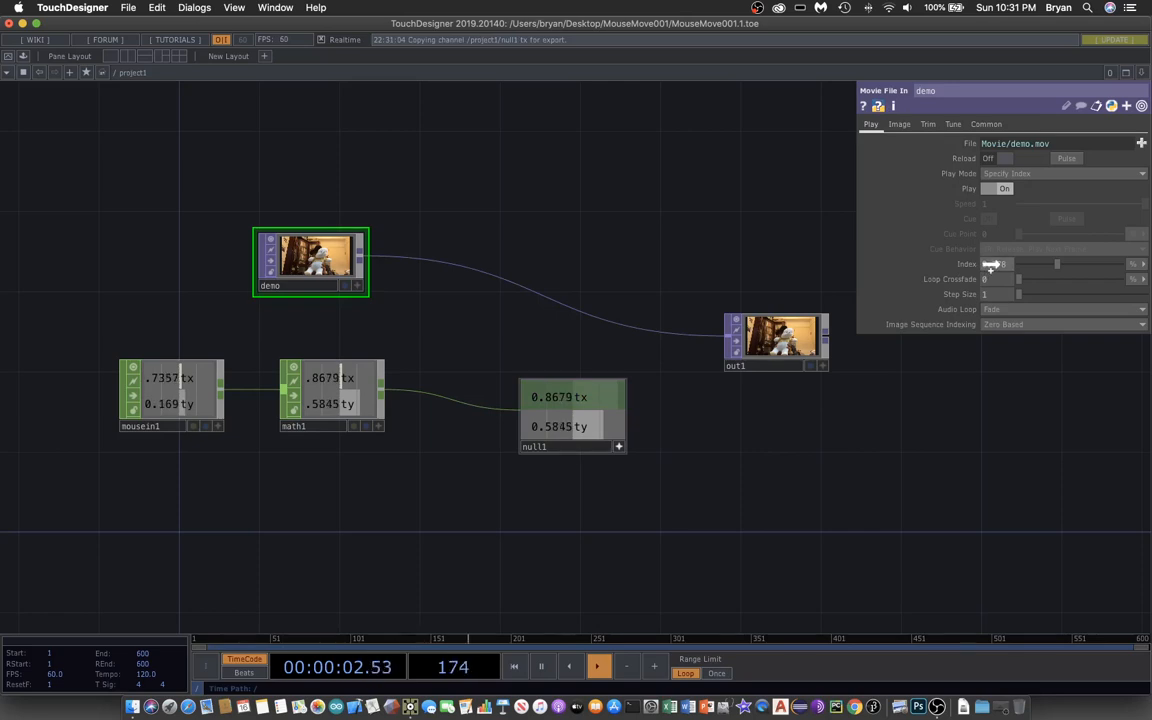
right_click(995, 263)
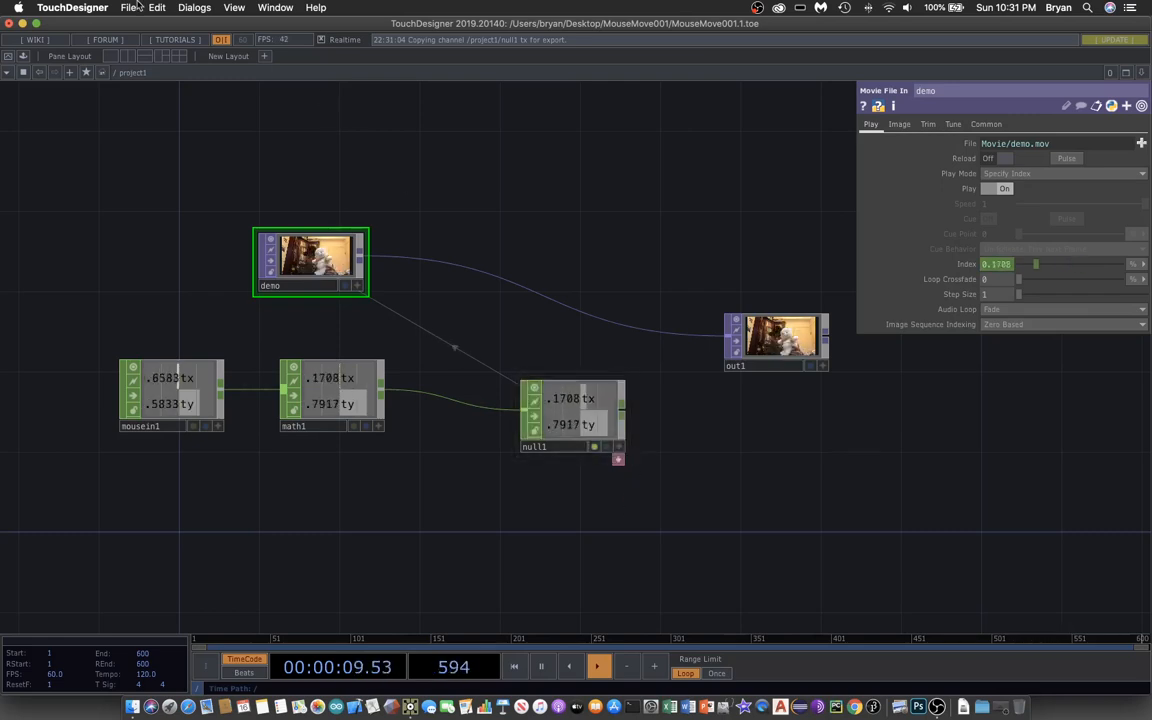
key(cmd+s)
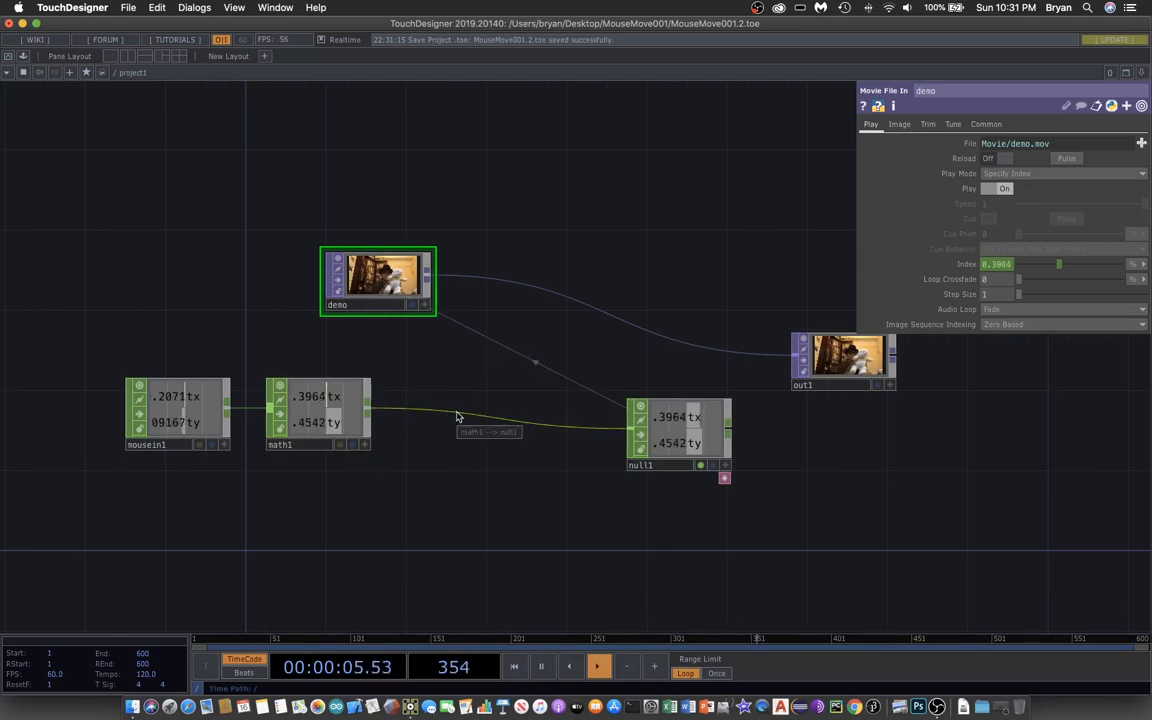
Step: Insert a Filter CHOP (filter1) on the math1→null1 wire to smooth the mouse values
right_click(458, 416)
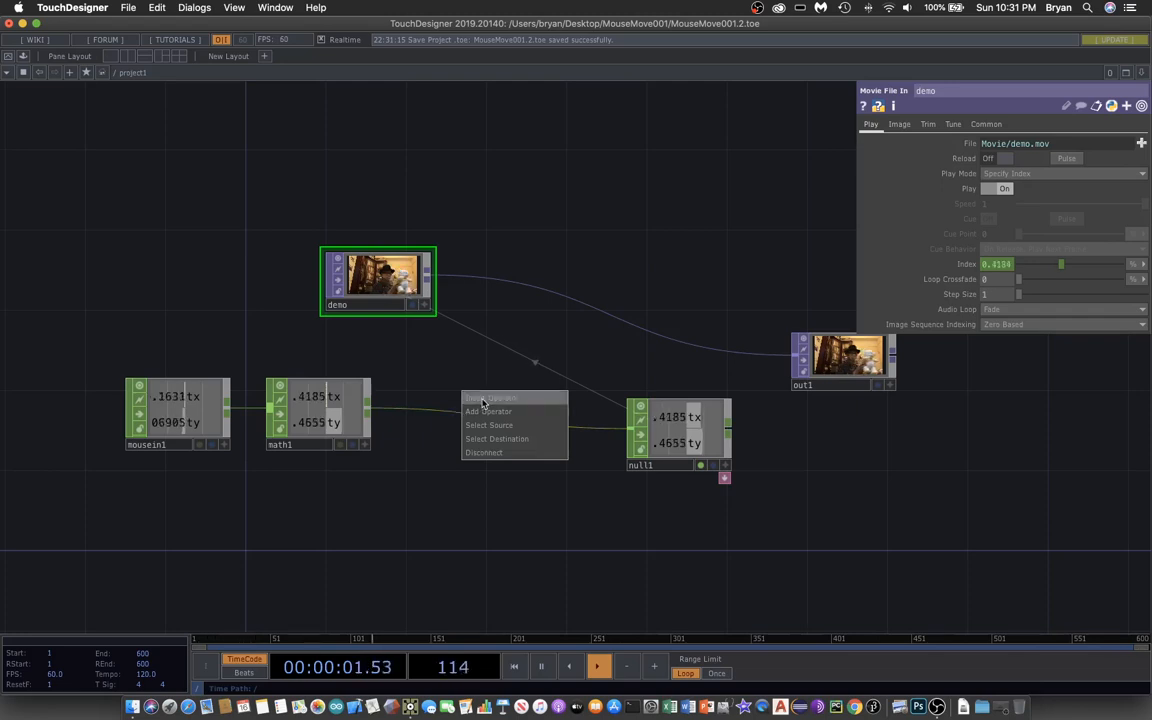
click(489, 411)
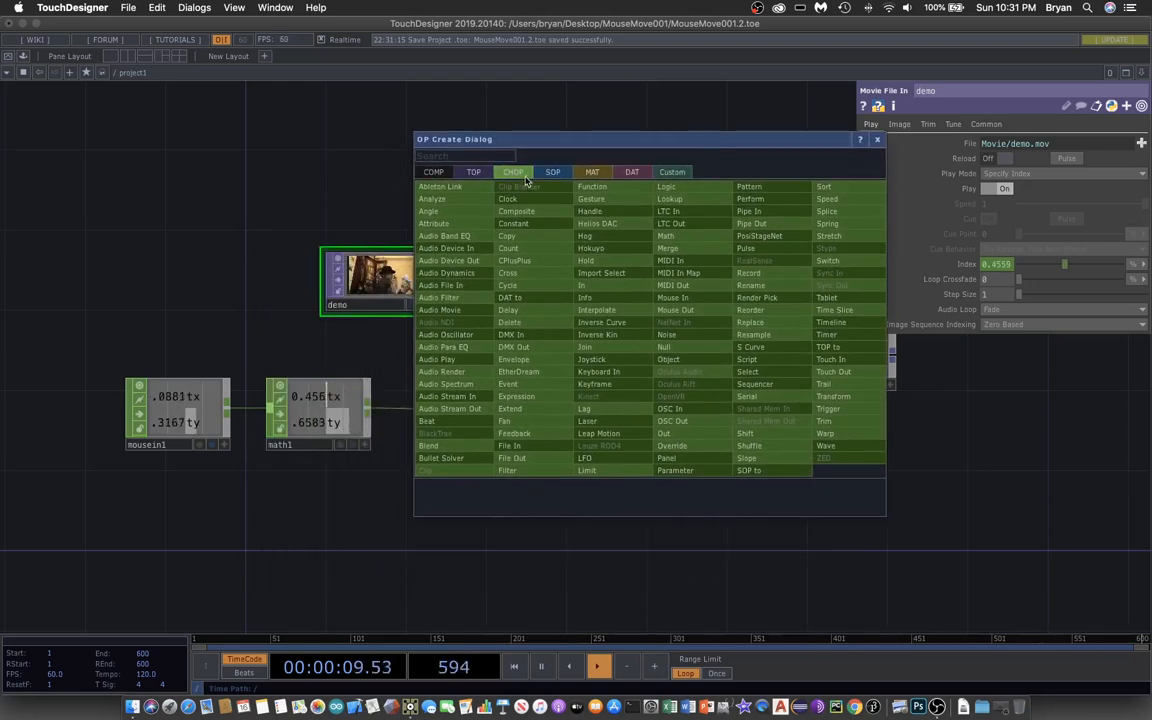
click(513, 347)
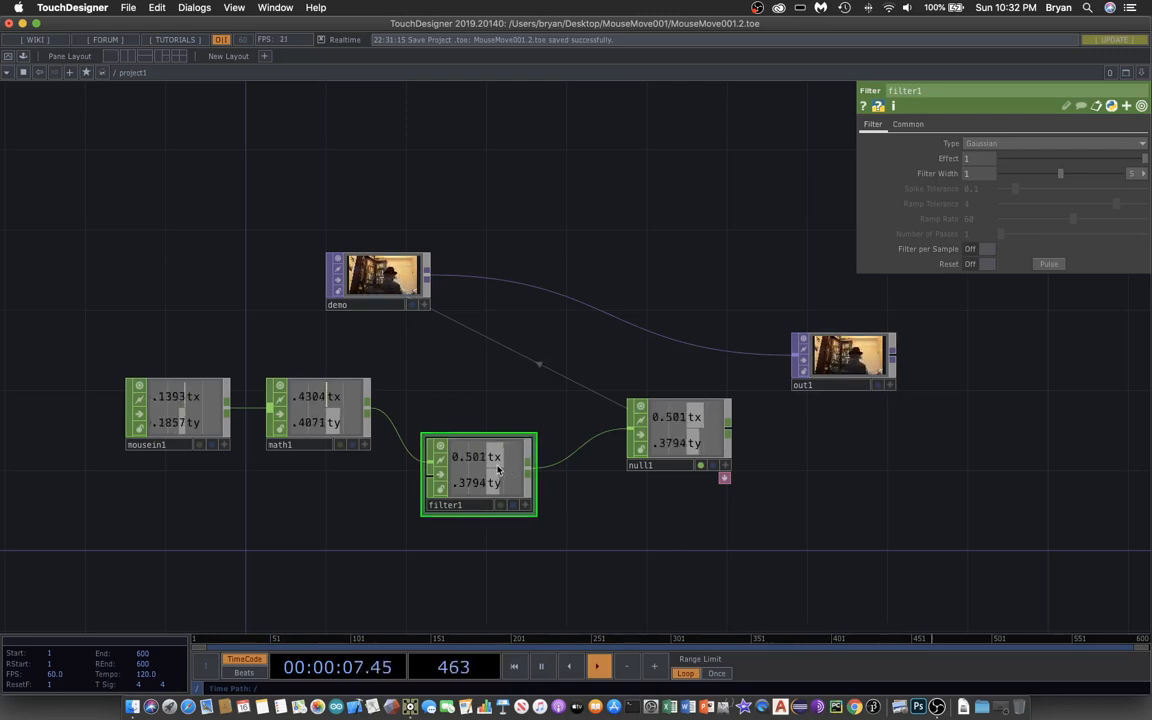
mouse_move(363, 556)
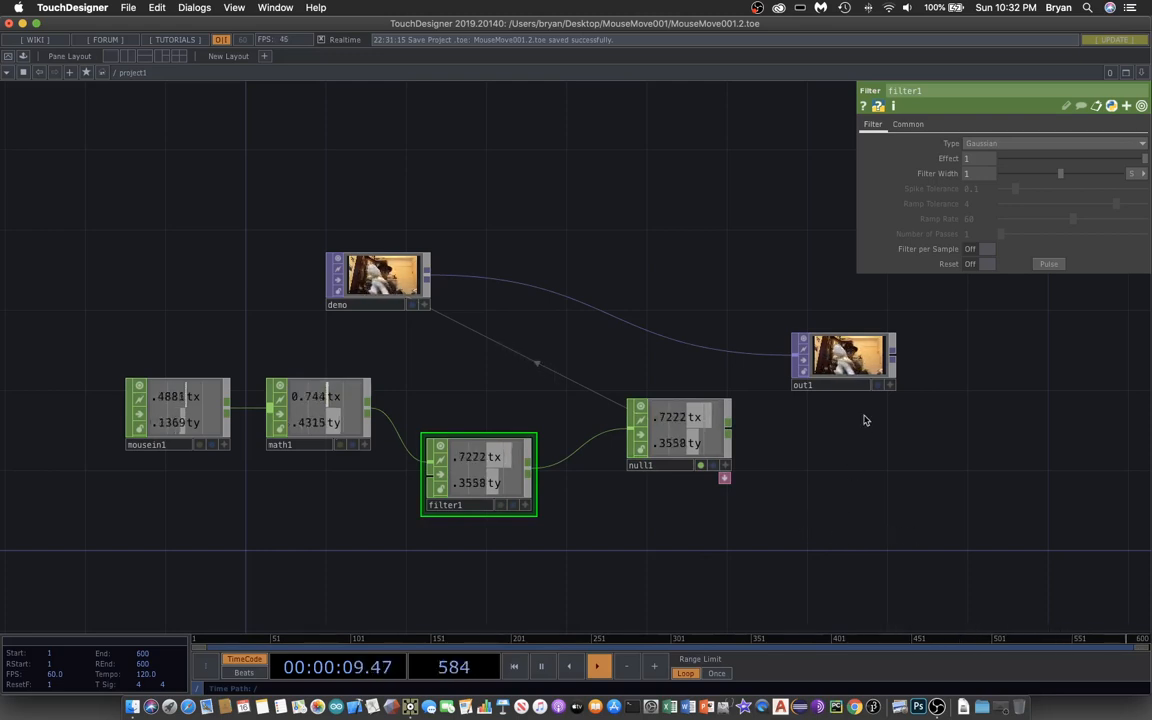
Step: Drag null1 aside to spread out the chain and save as MouseMove001.3.toe
click(842, 360)
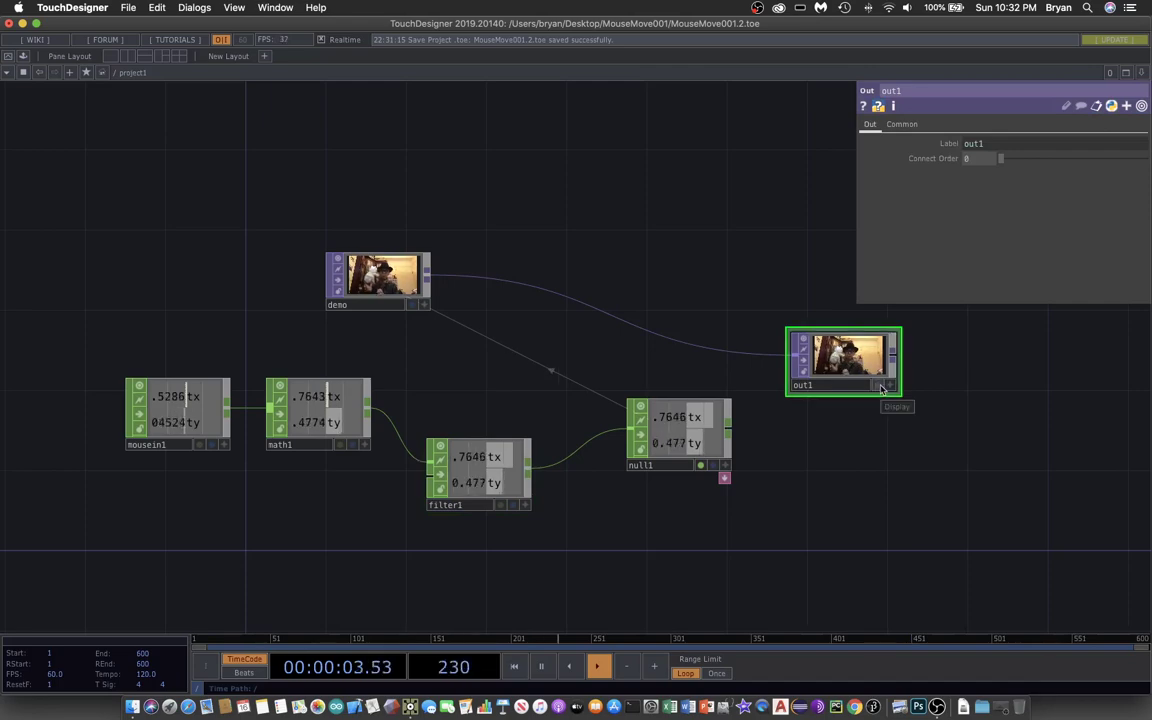
click(879, 385)
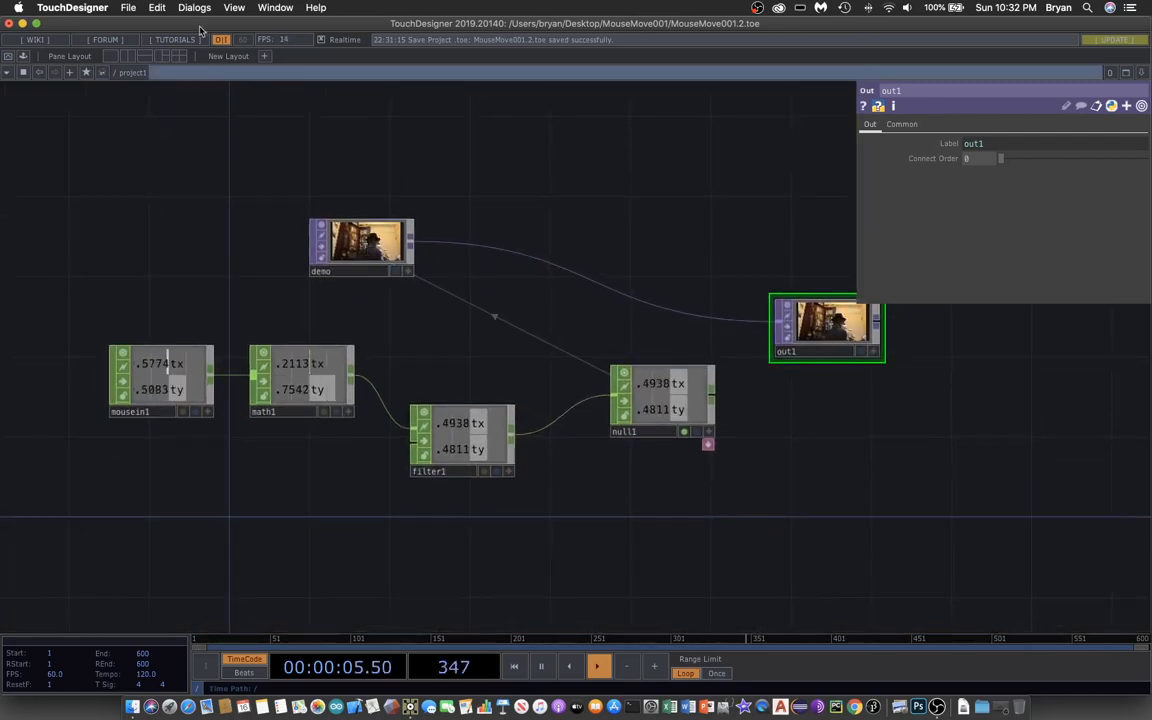
click(128, 8)
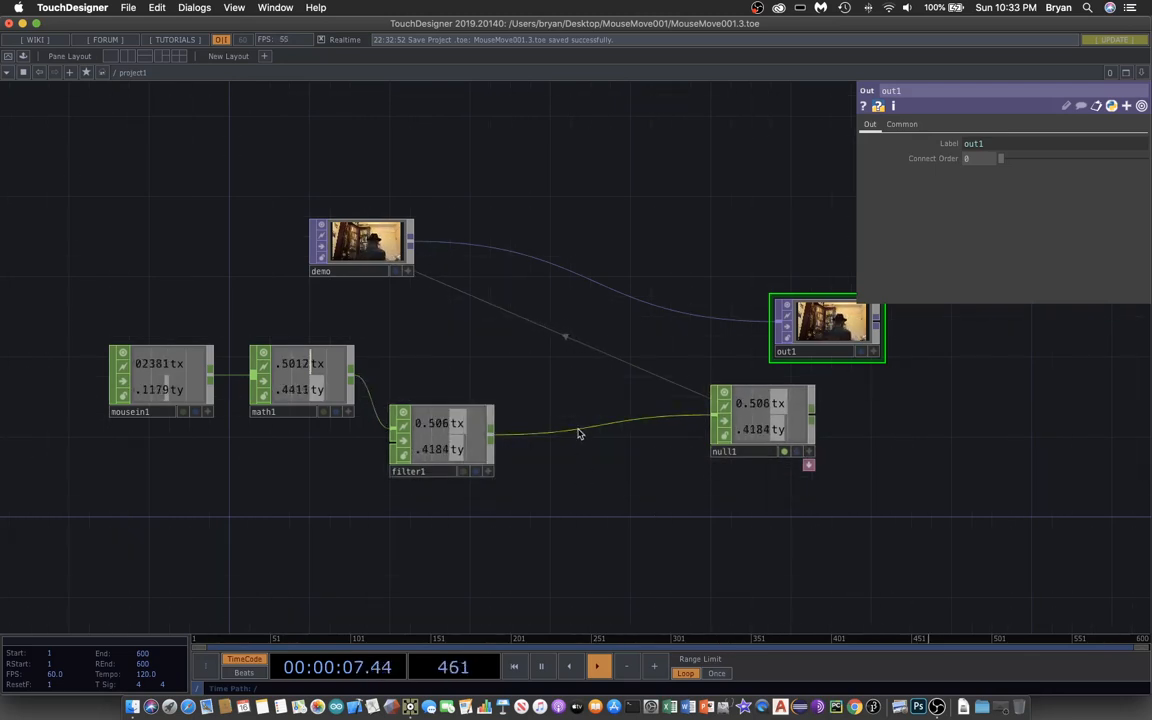
Step: Insert a Spring CHOP (spring1) on the filter1→null1 wire, then go to save the project
right_click(580, 434)
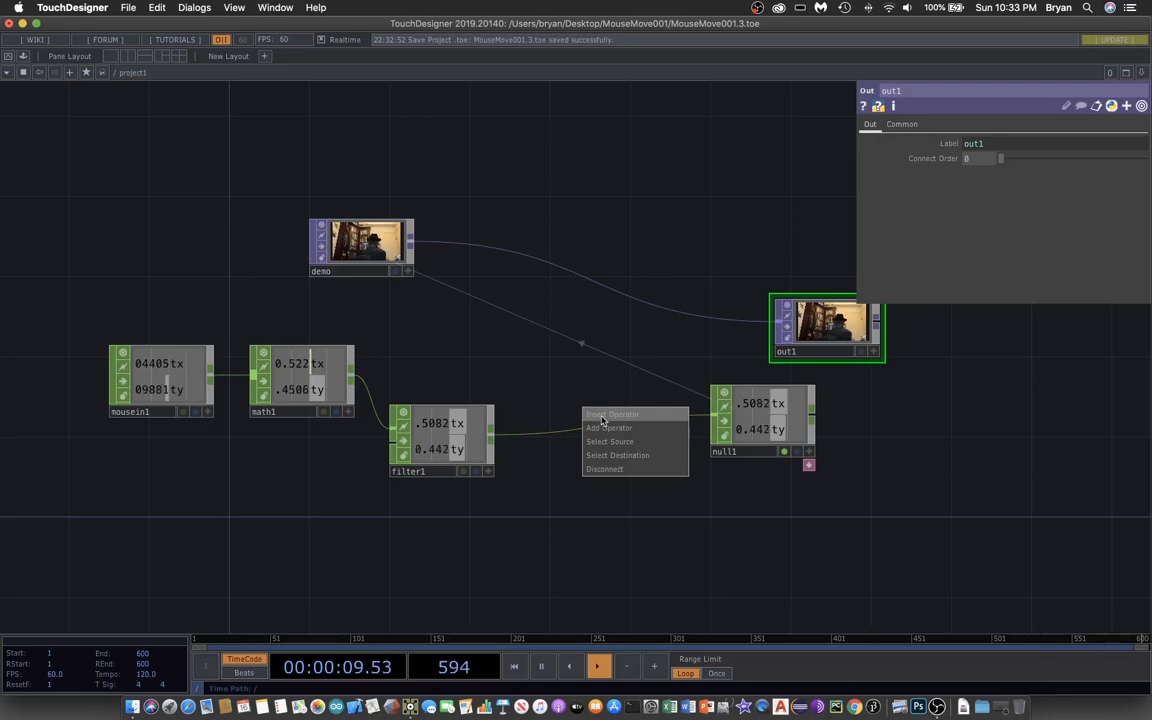
click(609, 427)
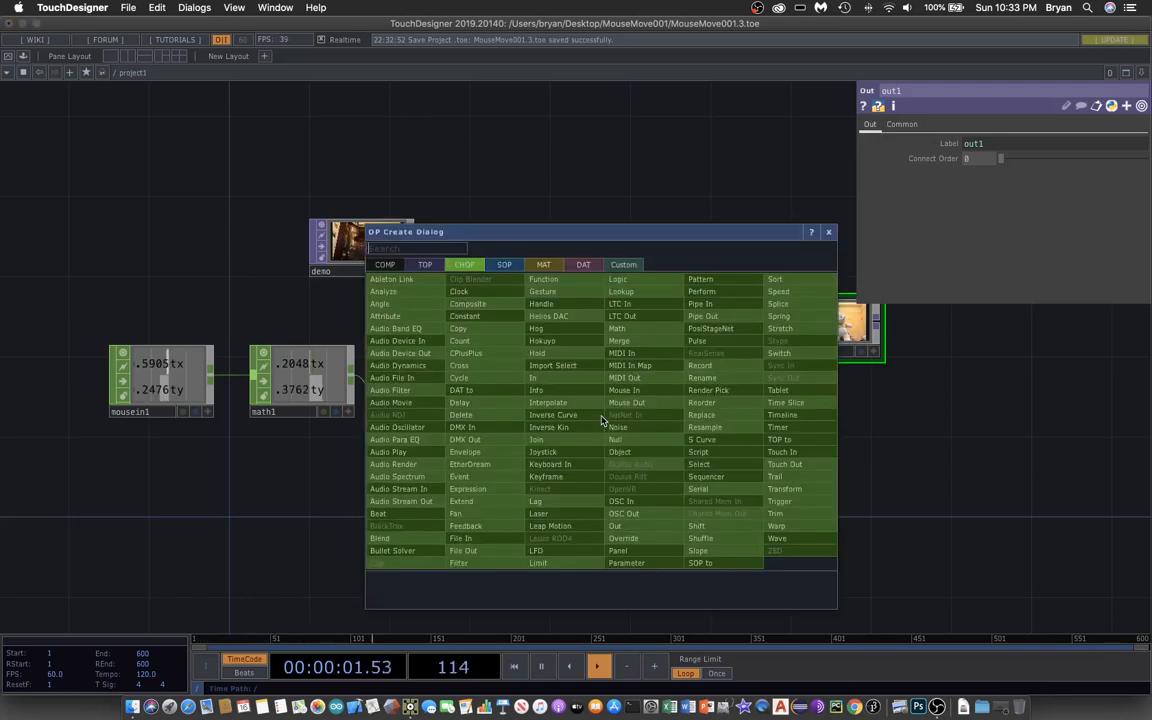
mouse_move(543, 303)
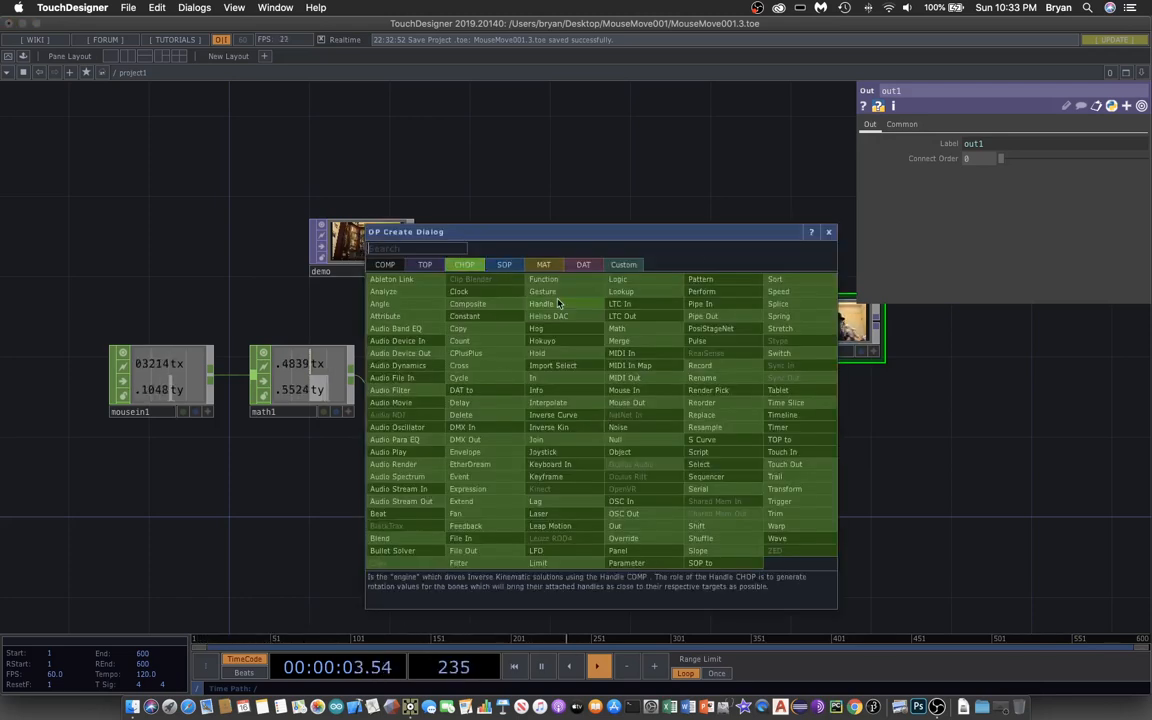
mouse_move(468, 551)
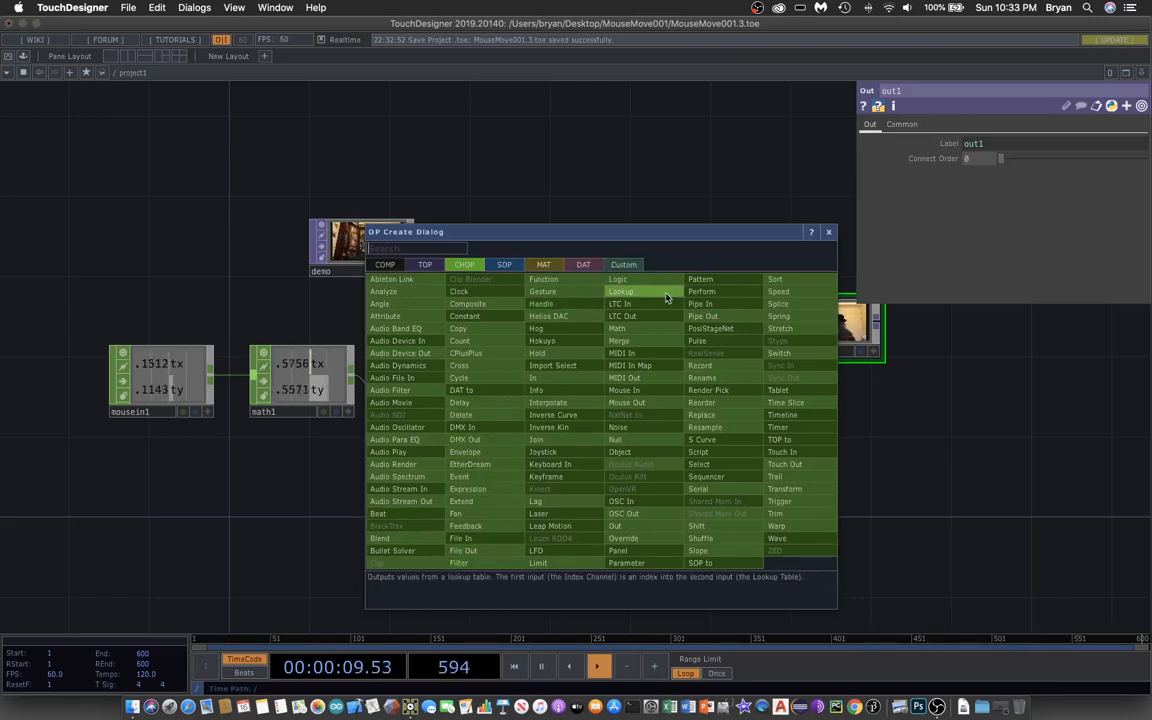
mouse_move(779, 317)
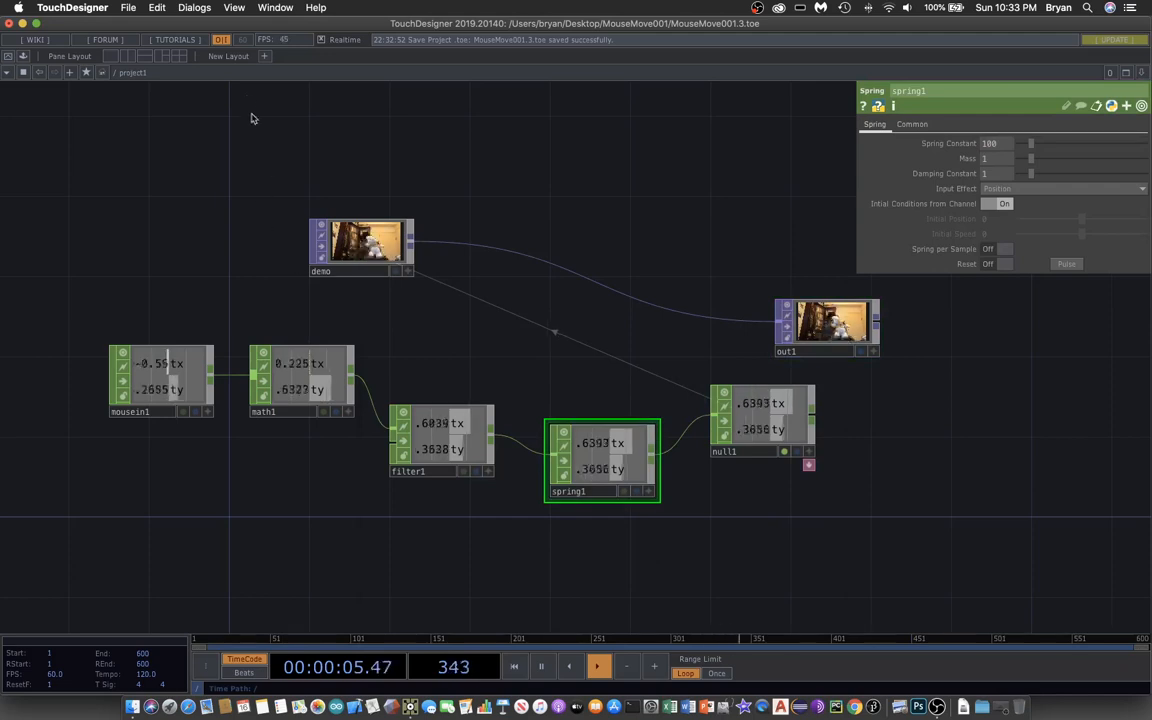
click(128, 7)
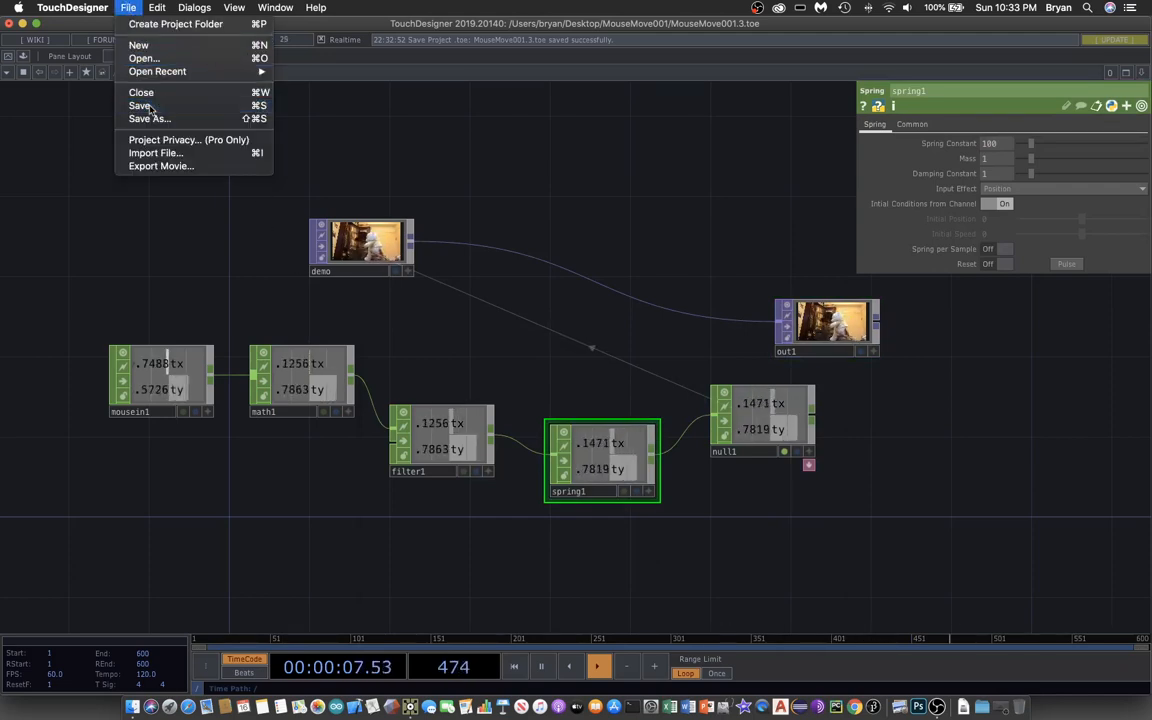